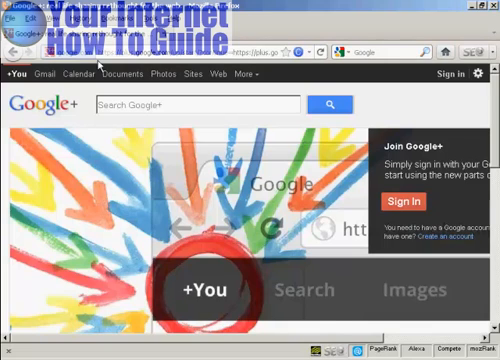
{"action": "mouse_move", "coordinate": [198, 66]}
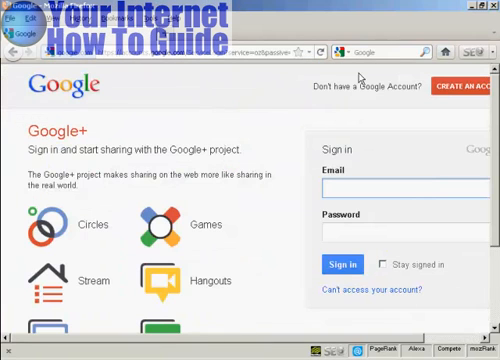
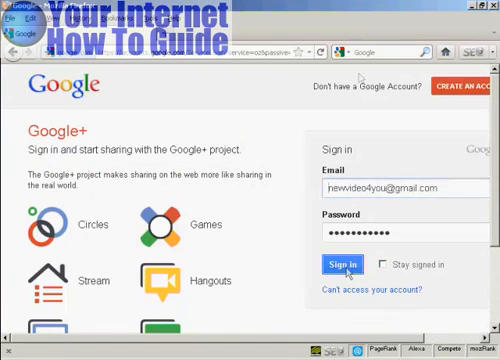
{"action": "left_click", "coordinate": [345, 264]}
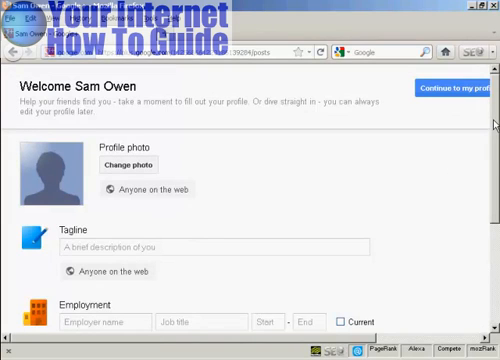
{"action": "scroll", "scroll_direction": "down", "scroll_amount": 3}
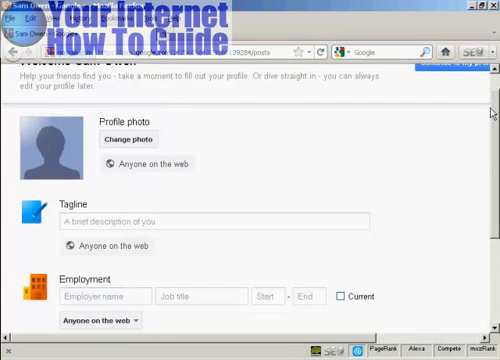
{"action": "scroll", "scroll_direction": "down", "scroll_amount": 3}
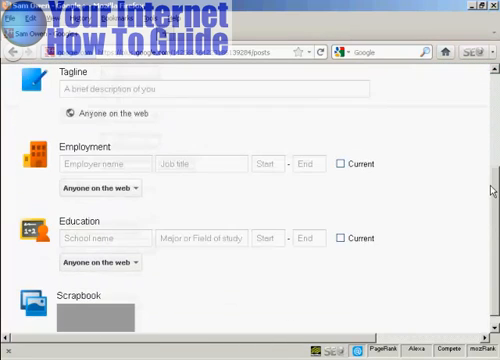
{"action": "scroll", "scroll_direction": "down", "scroll_amount": 3}
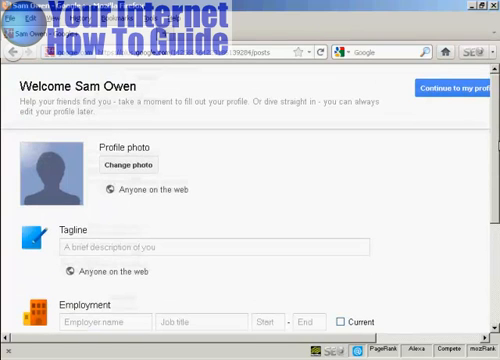
{"action": "mouse_move", "coordinate": [68, 172]}
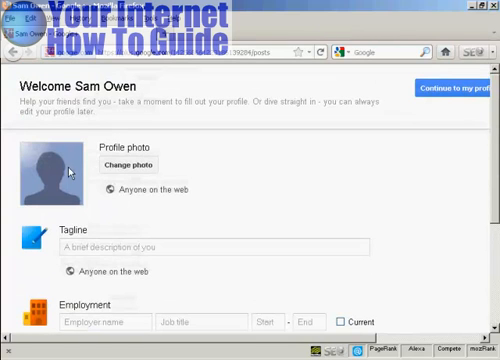
{"action": "mouse_move", "coordinate": [133, 165]}
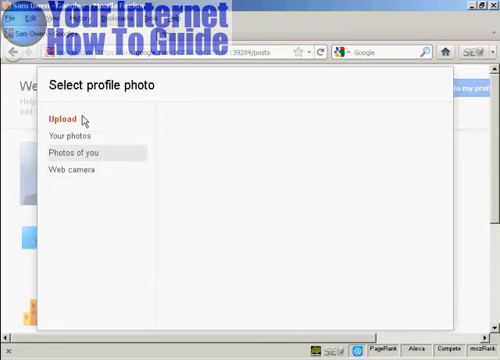
Upload sam01.jpg from the computer as the profile photo and skip posting about it.
{"action": "left_click", "coordinate": [63, 117]}
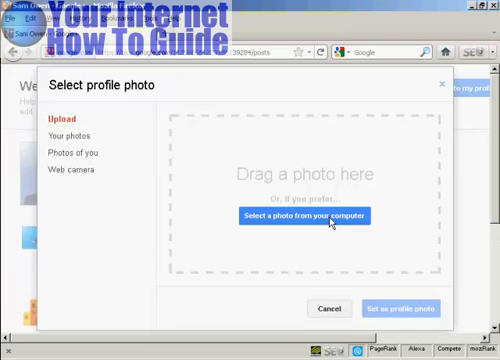
{"action": "left_click", "coordinate": [309, 217]}
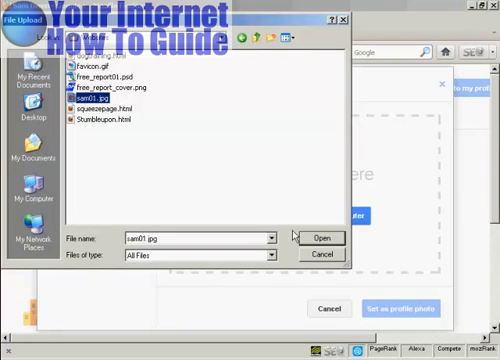
{"action": "left_click", "coordinate": [322, 237]}
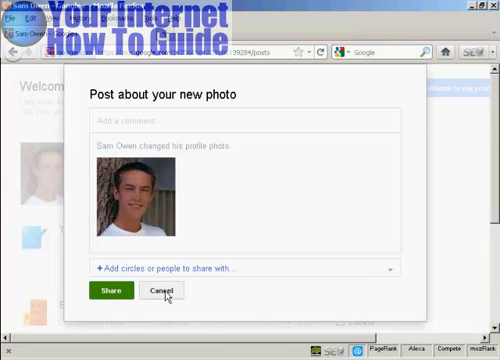
{"action": "left_click", "coordinate": [161, 290]}
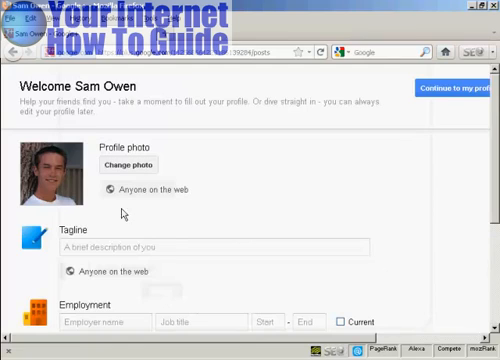
{"action": "mouse_move", "coordinate": [113, 190]}
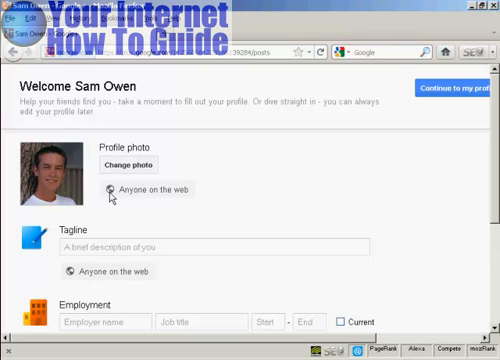
{"action": "mouse_move", "coordinate": [116, 198]}
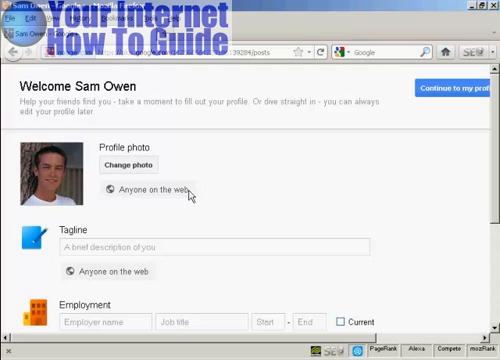
{"action": "mouse_move", "coordinate": [418, 189]}
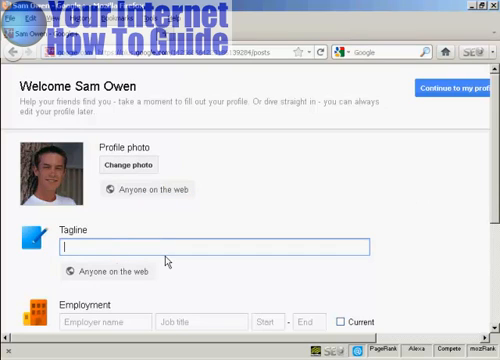
Enter the tagline 'Sam Owen from the UK' and move on to the job title and school fields.
{"action": "type", "text": "Sam Owen from the UK"}
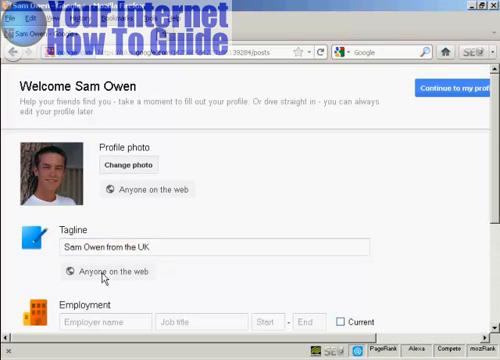
{"action": "mouse_move", "coordinate": [105, 278]}
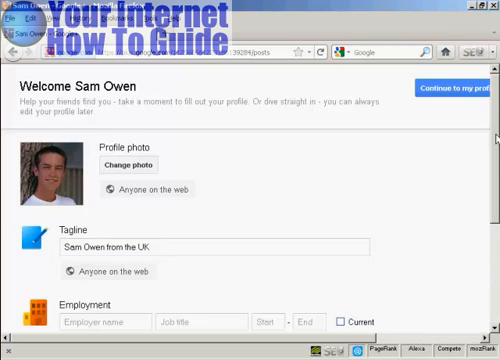
{"action": "scroll", "scroll_direction": "down", "scroll_amount": 3}
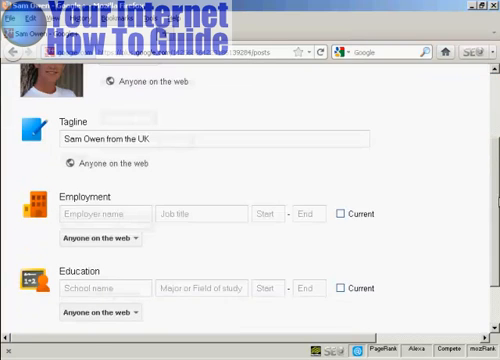
{"action": "scroll", "scroll_direction": "down", "scroll_amount": 3}
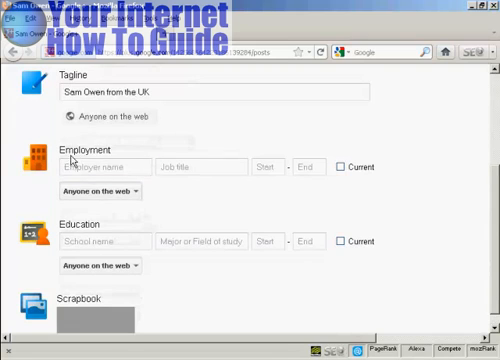
{"action": "left_click", "coordinate": [197, 166]}
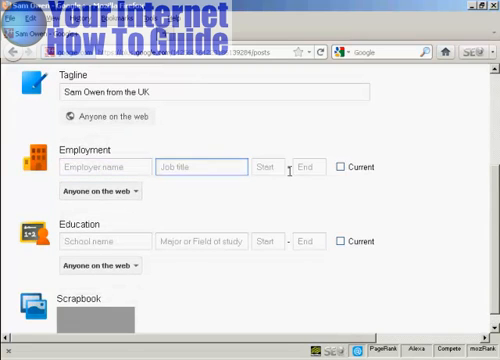
{"action": "left_click", "coordinate": [108, 241]}
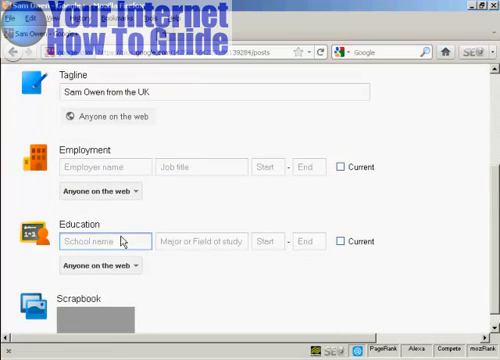
{"action": "scroll", "scroll_direction": "down", "scroll_amount": 3}
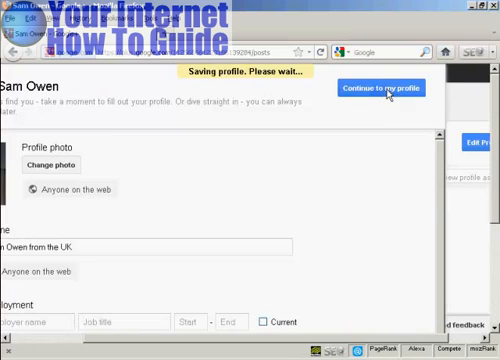
Save the profile via Continue to my profile and start changing who is visible in its circles list.
{"action": "left_click", "coordinate": [381, 88]}
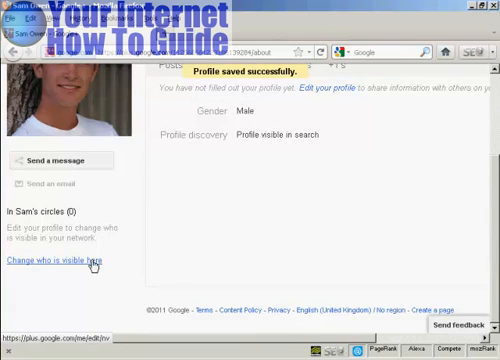
{"action": "left_click", "coordinate": [55, 263]}
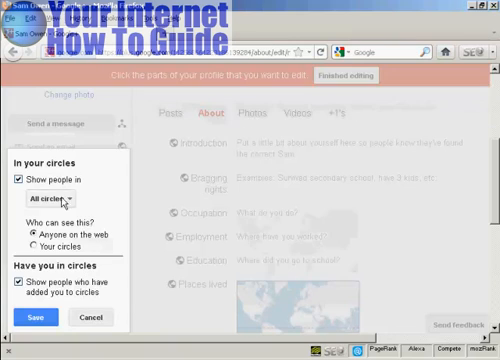
Restrict the circles list so only people in your circles can see it, toggling the Family circle.
{"action": "left_click", "coordinate": [54, 189]}
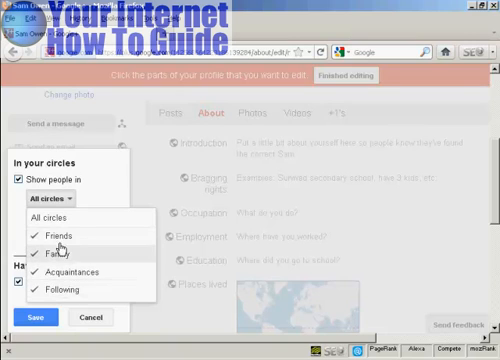
{"action": "left_click", "coordinate": [52, 195]}
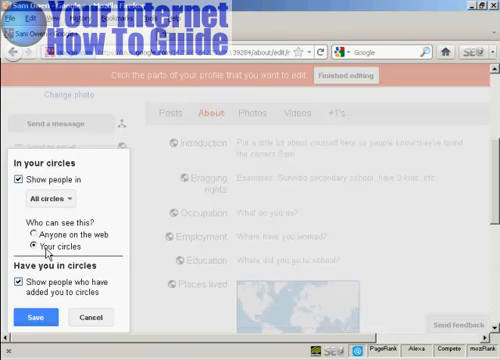
{"action": "mouse_move", "coordinate": [78, 262]}
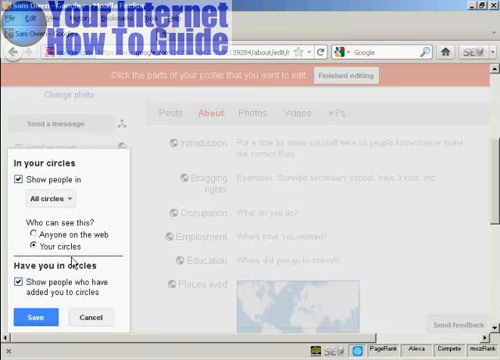
{"action": "scroll", "scroll_direction": "down", "scroll_amount": 3}
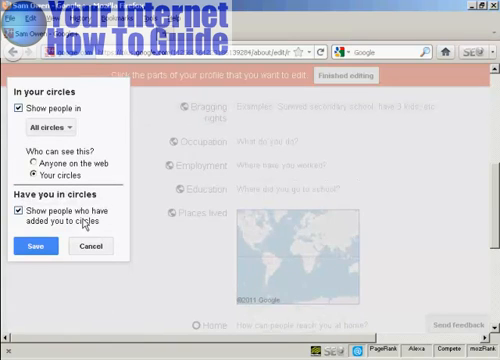
{"action": "mouse_move", "coordinate": [78, 222]}
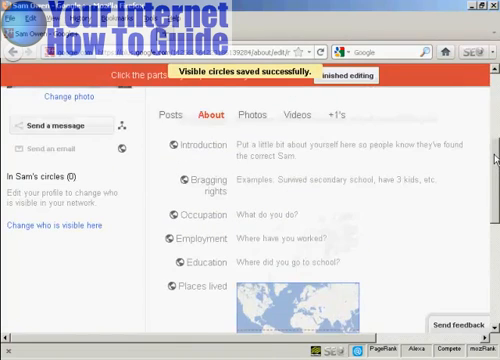
{"action": "scroll", "scroll_direction": "down", "scroll_amount": 3}
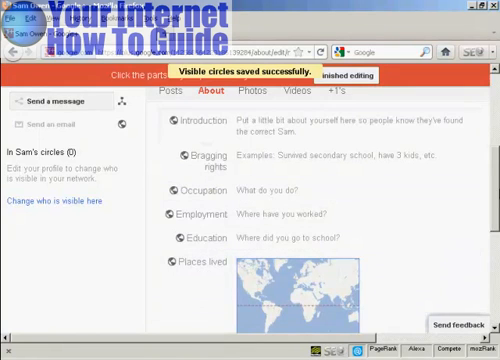
{"action": "scroll", "scroll_direction": "down", "scroll_amount": 3}
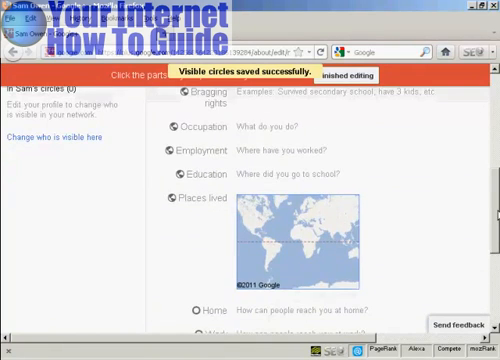
{"action": "scroll", "scroll_direction": "down", "scroll_amount": 3}
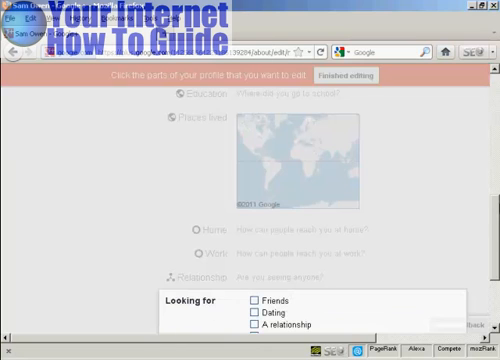
{"action": "scroll", "scroll_direction": "down", "scroll_amount": 3}
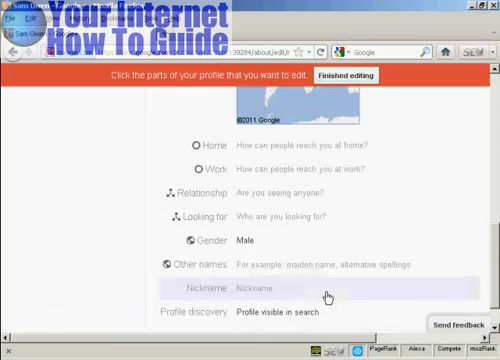
{"action": "scroll", "scroll_direction": "down", "scroll_amount": 3}
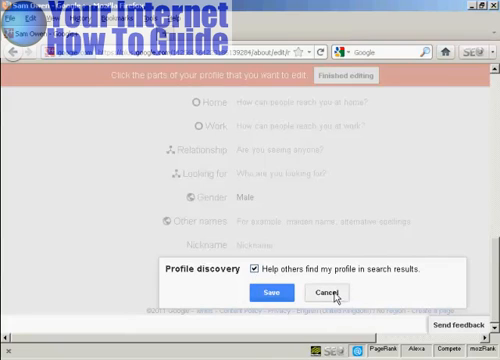
{"action": "left_click", "coordinate": [320, 293]}
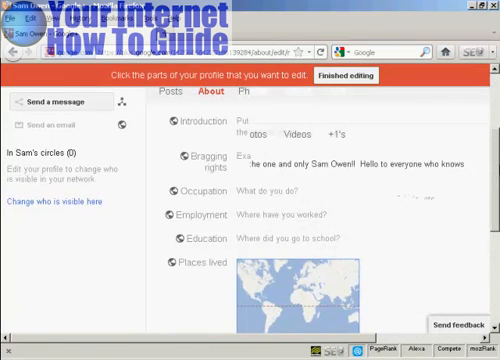
Scroll down through the About section fields toward the contact details.
{"action": "scroll", "scroll_direction": "down", "scroll_amount": 3}
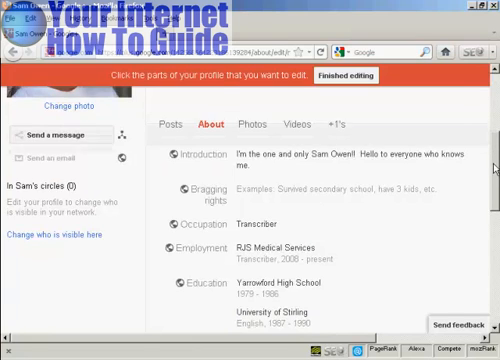
{"action": "scroll", "scroll_direction": "down", "scroll_amount": 3}
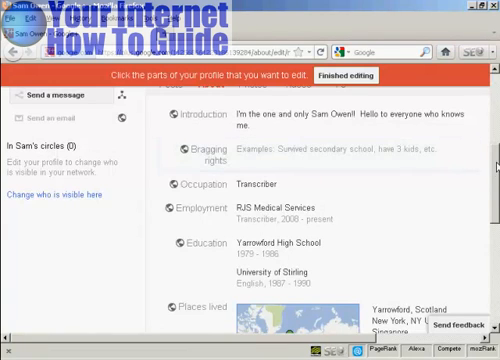
{"action": "scroll", "scroll_direction": "down", "scroll_amount": 3}
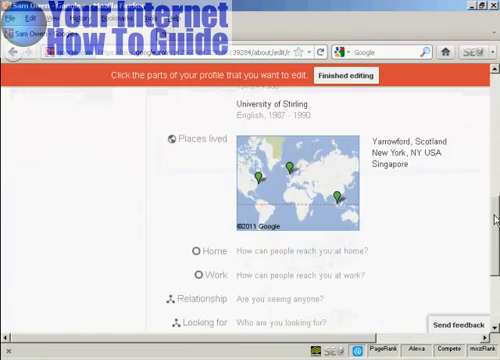
{"action": "scroll", "scroll_direction": "down", "scroll_amount": 3}
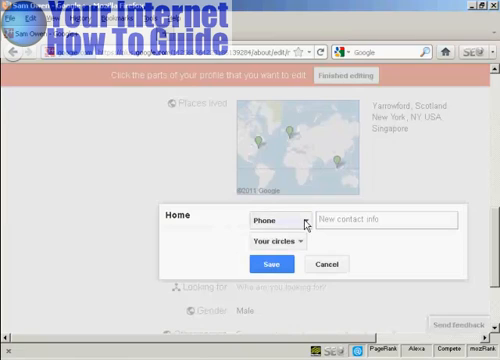
{"action": "left_click", "coordinate": [272, 219]}
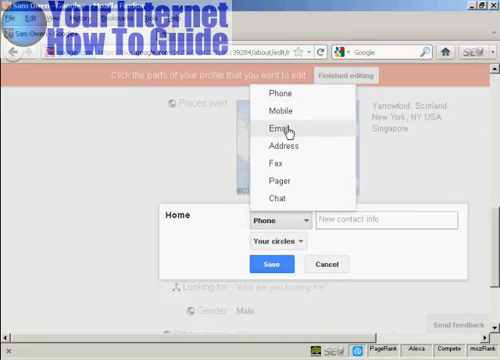
{"action": "left_click", "coordinate": [287, 127]}
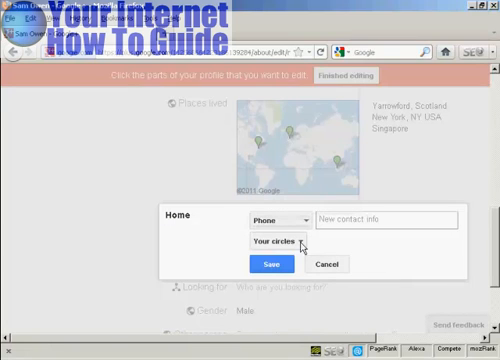
{"action": "mouse_move", "coordinate": [304, 247]}
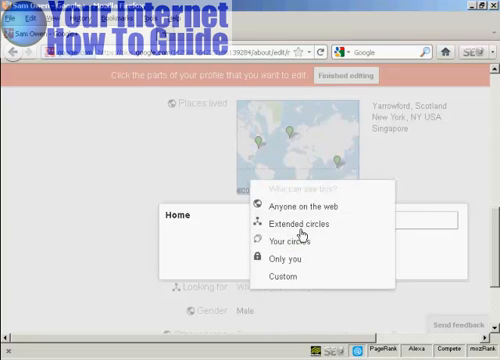
{"action": "mouse_move", "coordinate": [287, 218]}
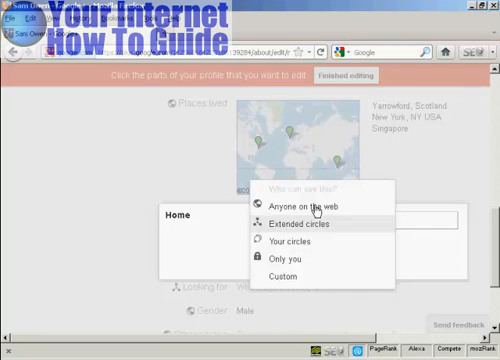
{"action": "mouse_move", "coordinate": [446, 263]}
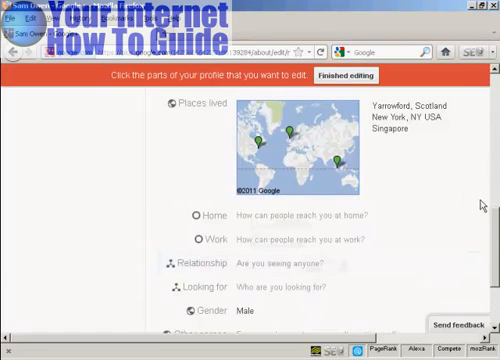
{"action": "scroll", "scroll_direction": "down", "scroll_amount": 3}
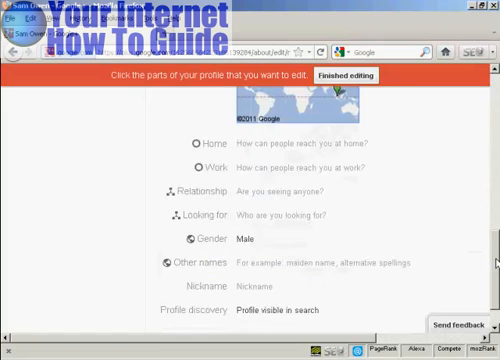
{"action": "scroll", "scroll_direction": "down", "scroll_amount": 3}
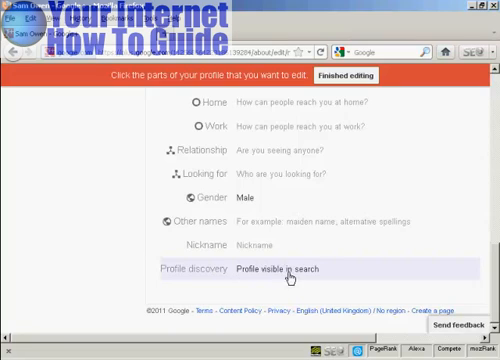
{"action": "mouse_move", "coordinate": [300, 275]}
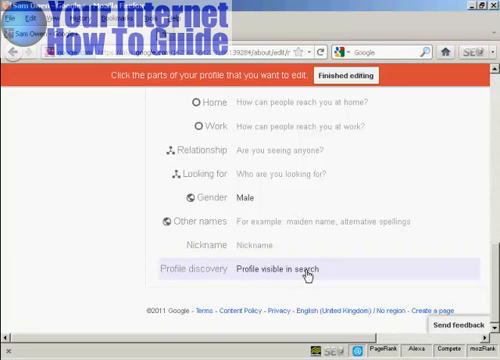
{"action": "mouse_move", "coordinate": [300, 271]}
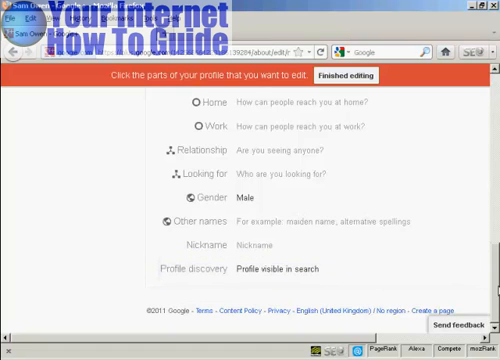
{"action": "left_click", "coordinate": [185, 268]}
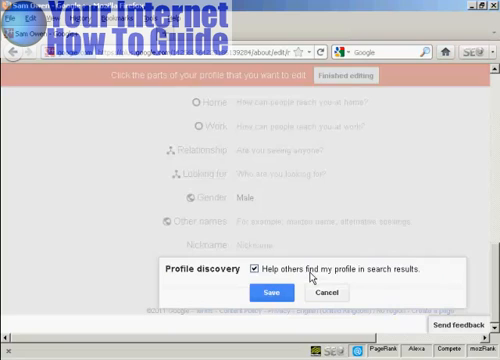
{"action": "mouse_move", "coordinate": [386, 292]}
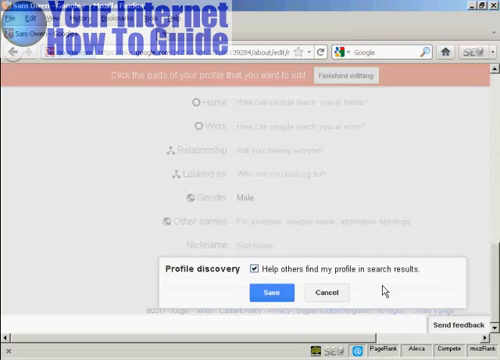
{"action": "left_click", "coordinate": [264, 292]}
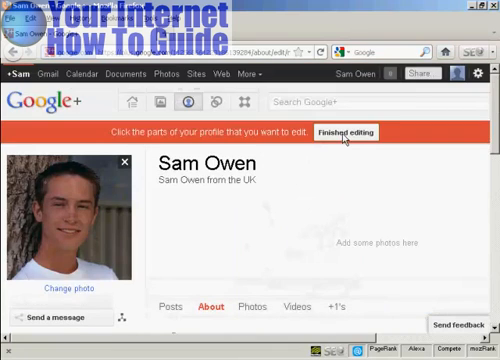
{"action": "left_click", "coordinate": [346, 131]}
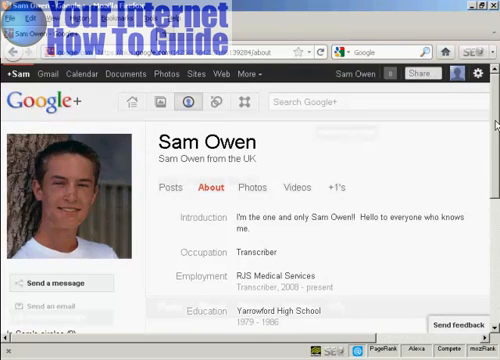
{"action": "scroll", "scroll_direction": "down", "scroll_amount": 3}
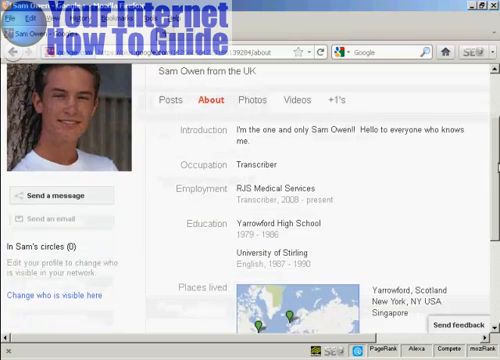
{"action": "scroll", "scroll_direction": "down", "scroll_amount": 3}
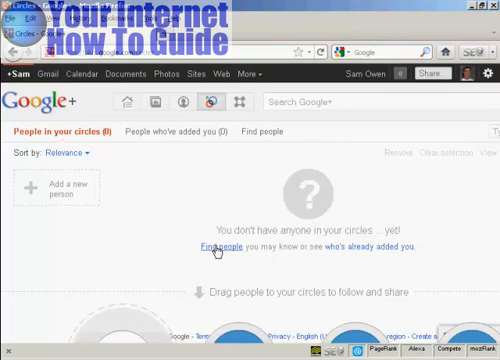
{"action": "mouse_move", "coordinate": [298, 266]}
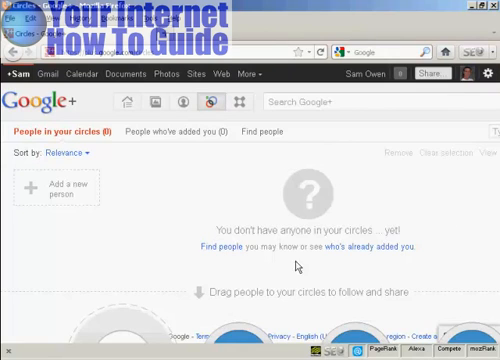
{"action": "mouse_move", "coordinate": [383, 250]}
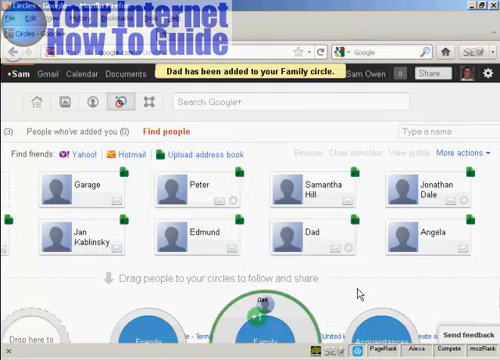
Drop the Dad contact card onto the Family circle.
{"action": "left_click", "coordinate": [425, 235]}
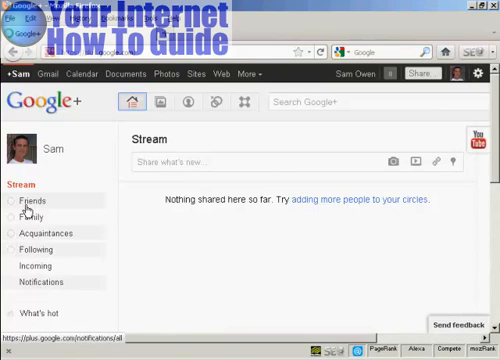
{"action": "mouse_move", "coordinate": [34, 210]}
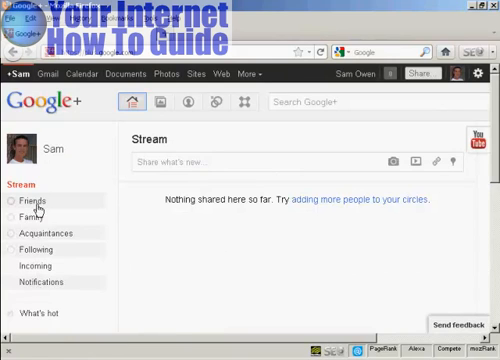
Show the Friends circle stream from the left sidebar.
{"action": "left_click", "coordinate": [34, 201]}
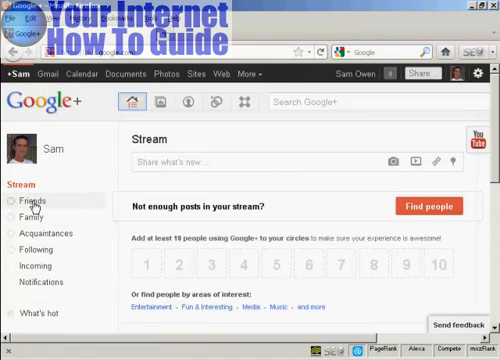
{"action": "left_click", "coordinate": [33, 201]}
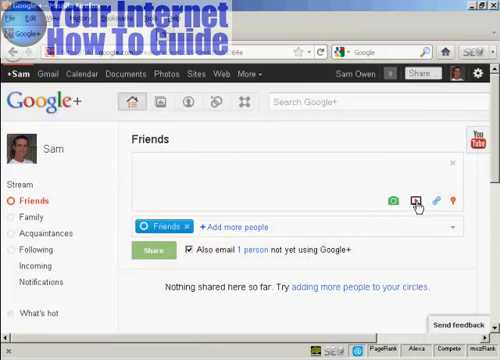
{"action": "mouse_move", "coordinate": [417, 197]}
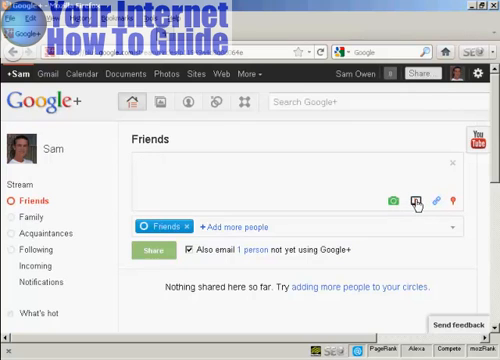
Bring up the Upload video, YouTube and From your phone choices for the Friends post.
{"action": "left_click", "coordinate": [418, 188]}
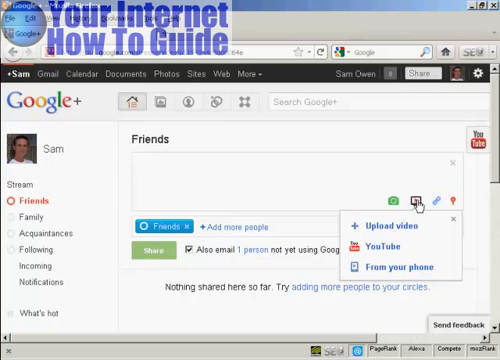
{"action": "mouse_move", "coordinate": [390, 228]}
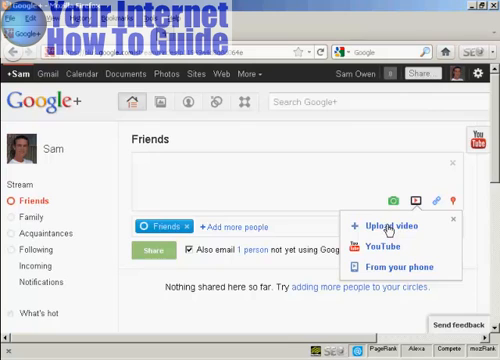
{"action": "mouse_move", "coordinate": [365, 248]}
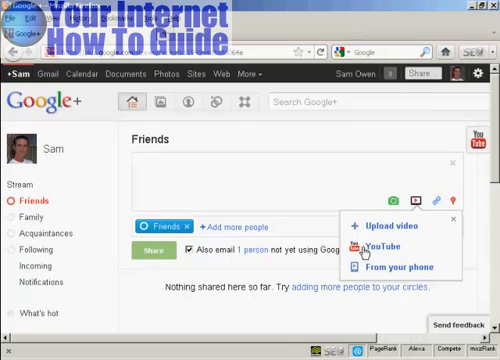
{"action": "mouse_move", "coordinate": [372, 247]}
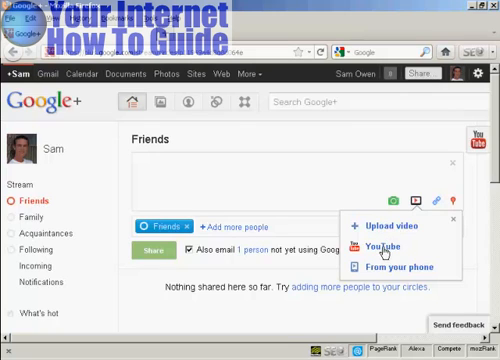
{"action": "mouse_move", "coordinate": [365, 266]}
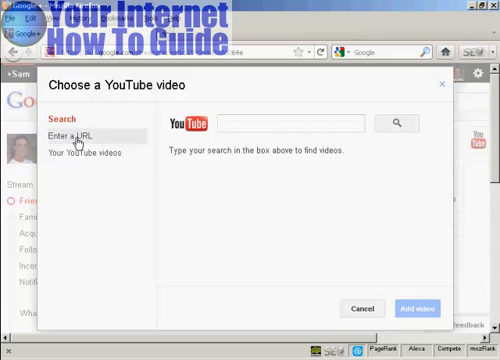
{"action": "mouse_move", "coordinate": [83, 155]}
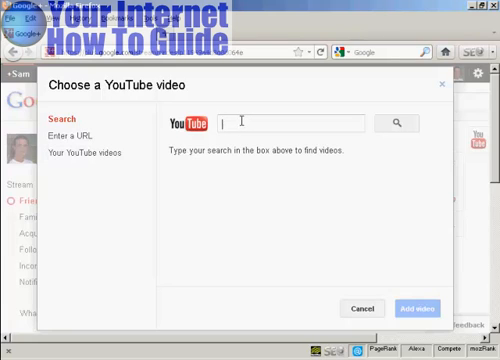
Search YouTube for 'Highland dancing' and attach a result to the Friends post.
{"action": "type", "text": "High"}
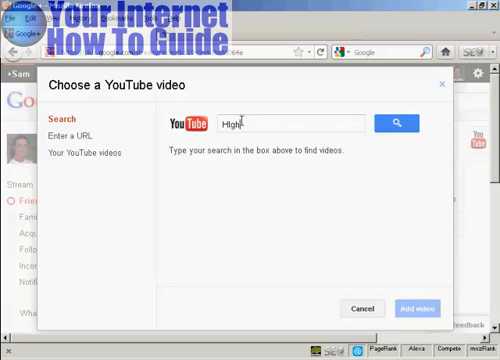
{"action": "type", "text": "land dancing"}
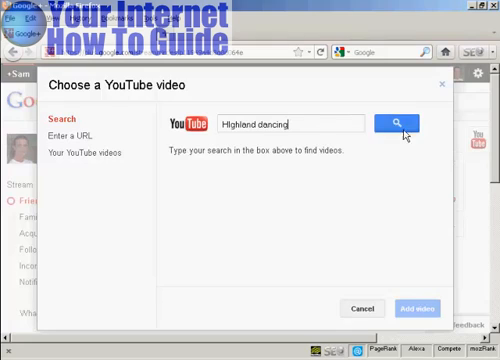
{"action": "left_click", "coordinate": [397, 123]}
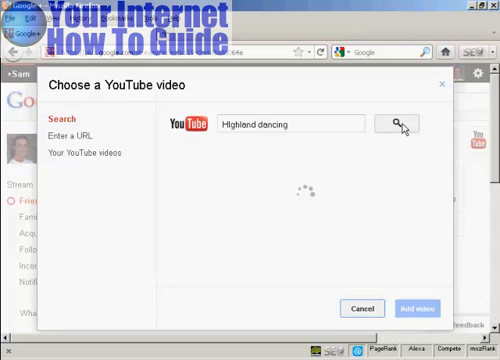
{"action": "left_click", "coordinate": [398, 124]}
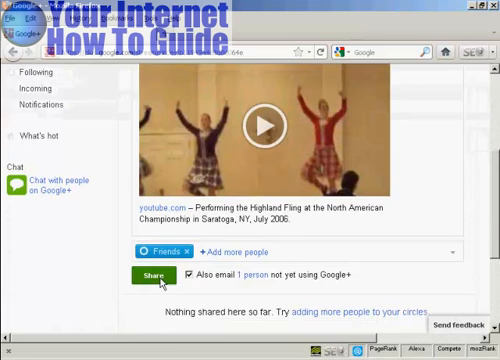
Share the Highland Fling video post to Friends, accepting the not-on-Google+ notice.
{"action": "left_click", "coordinate": [151, 275]}
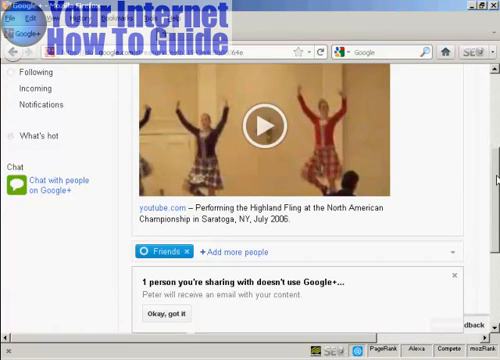
{"action": "scroll", "scroll_direction": "down", "scroll_amount": 3}
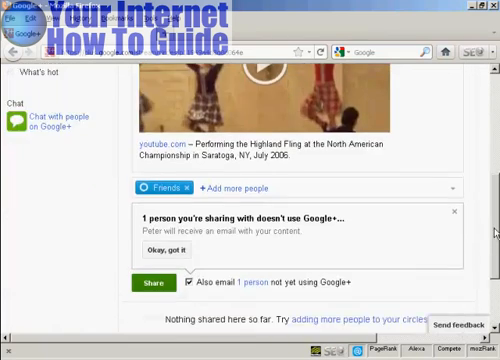
{"action": "scroll", "scroll_direction": "down", "scroll_amount": 3}
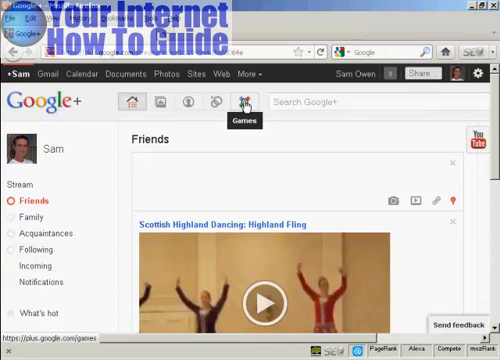
Go to the Games page and browse featured games such as Dragons of Atlantis.
{"action": "left_click", "coordinate": [243, 103]}
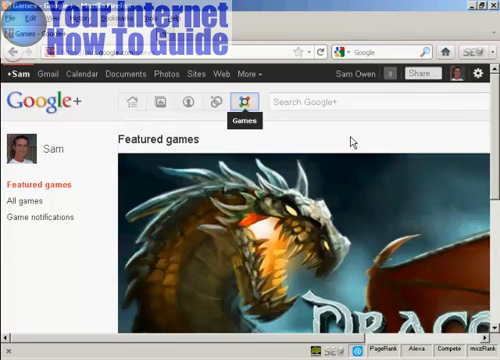
{"action": "scroll", "scroll_direction": "down", "scroll_amount": 3}
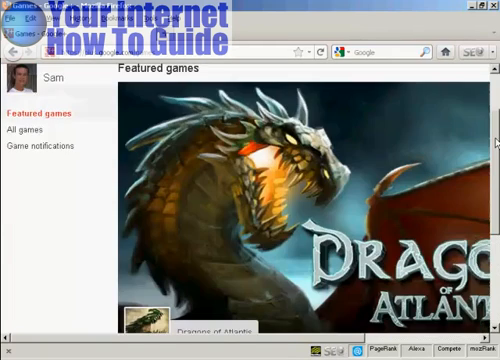
{"action": "scroll", "scroll_direction": "down", "scroll_amount": 3}
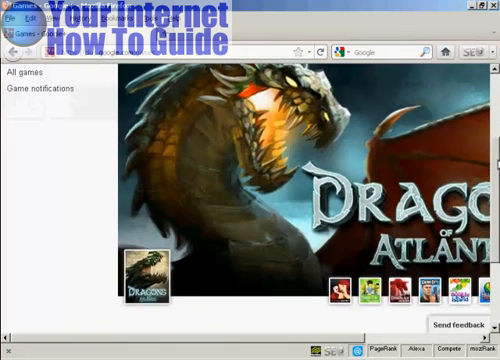